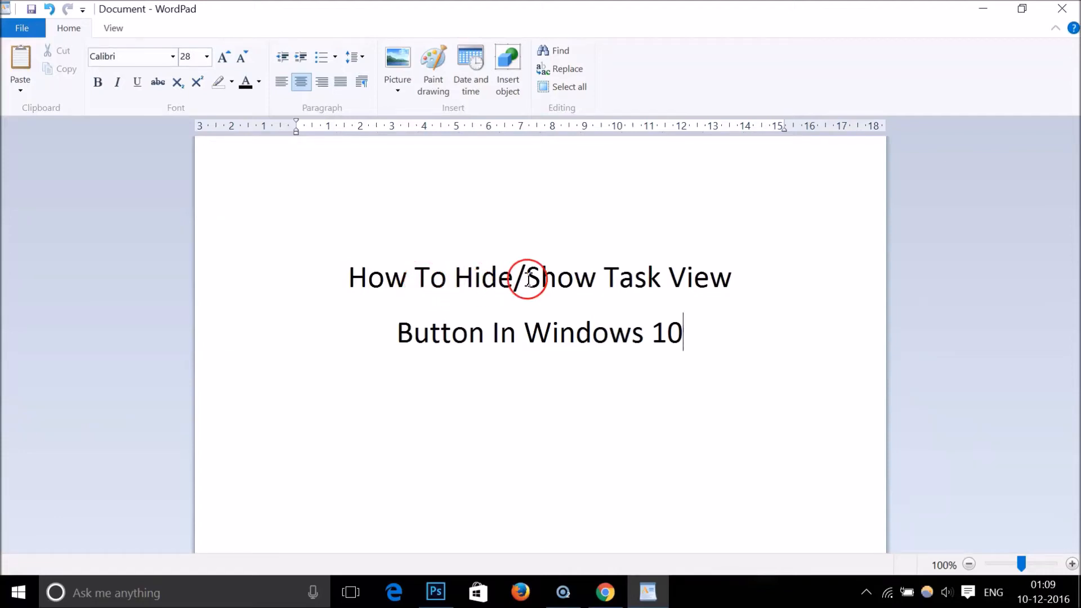
{"action": "mouse_move", "coordinate": [678, 333]}
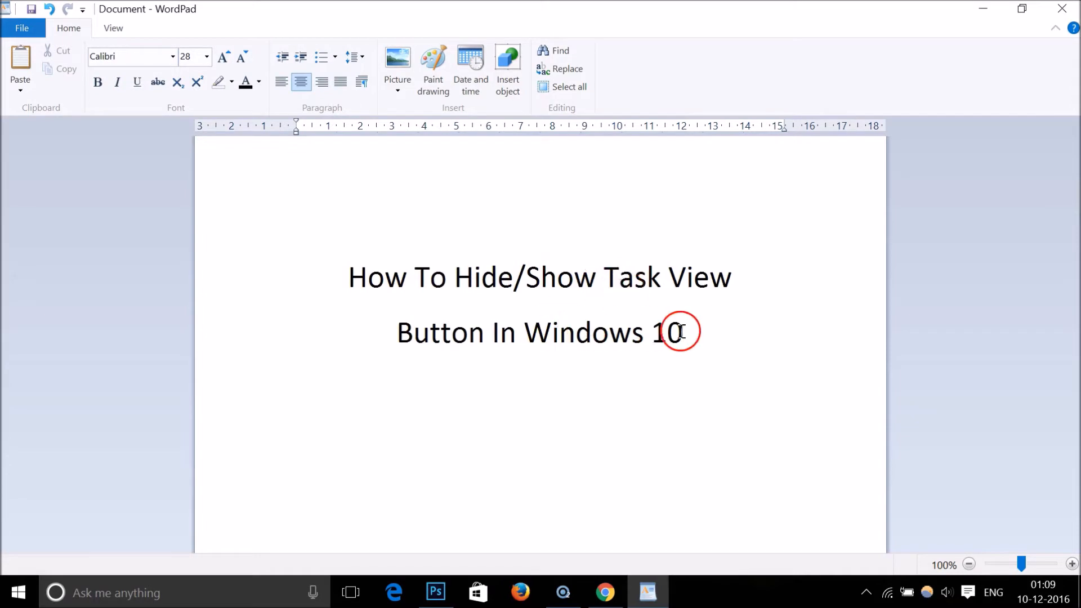
Step: Minimize WordPad, view all open windows and both virtual desktops in Task View, then dismiss it
{"action": "left_click", "coordinate": [981, 8]}
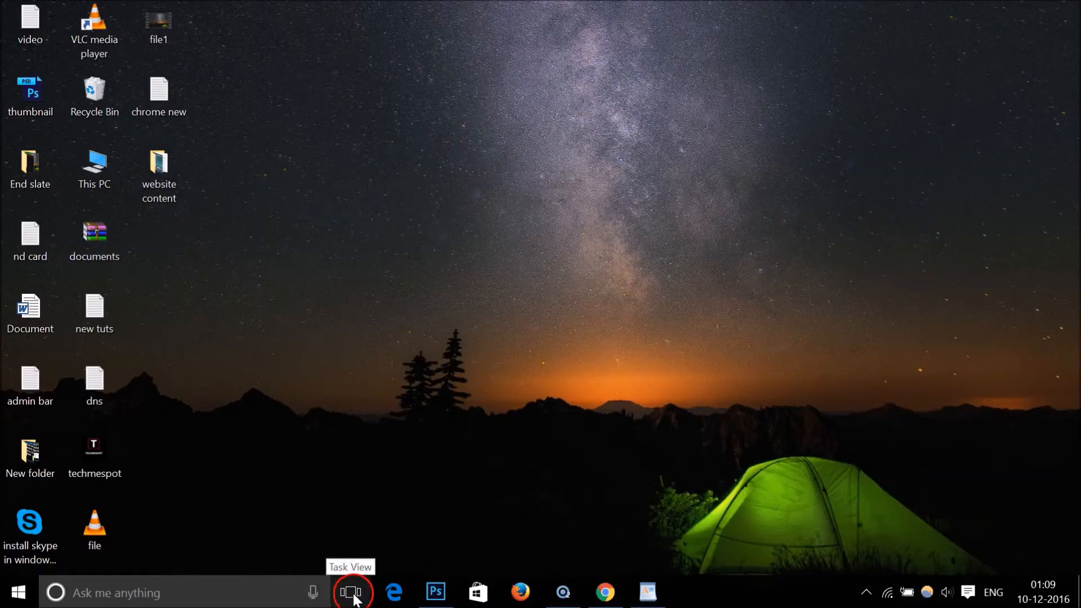
{"action": "mouse_move", "coordinate": [359, 593]}
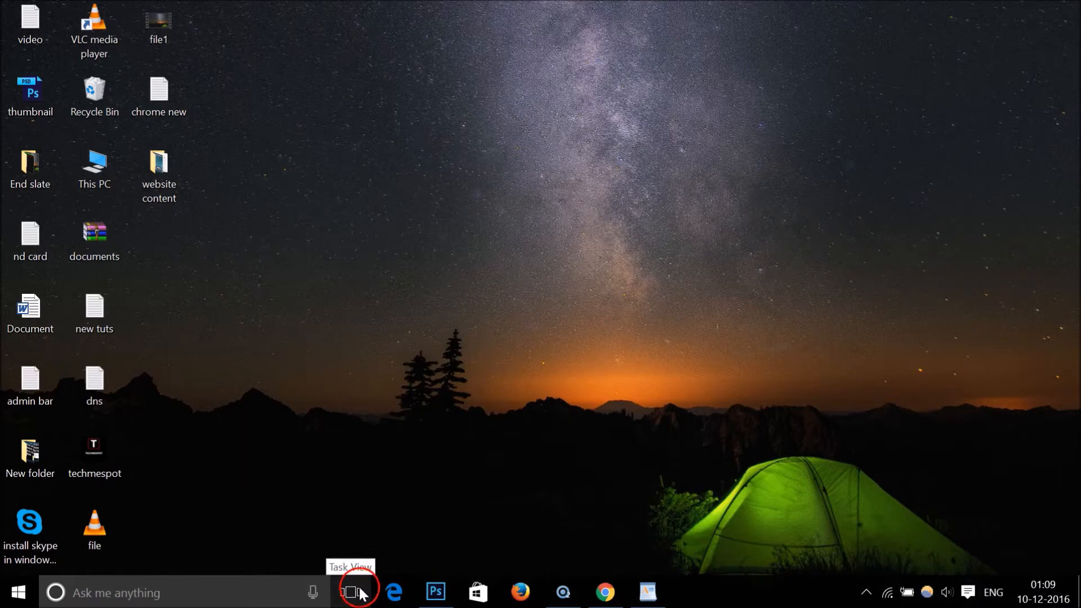
{"action": "left_click", "coordinate": [353, 592]}
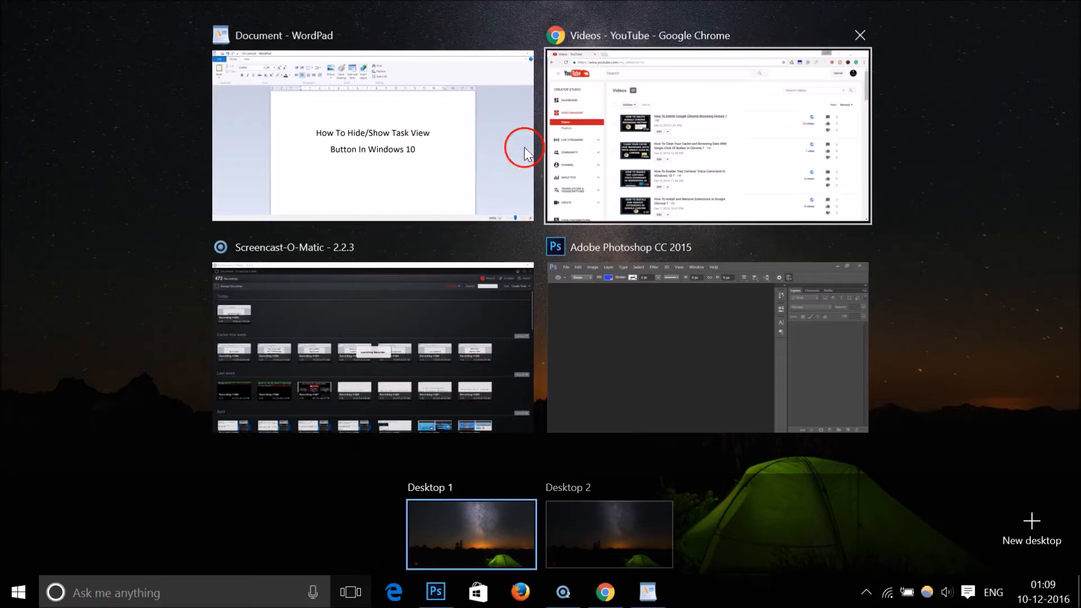
{"action": "mouse_move", "coordinate": [412, 400]}
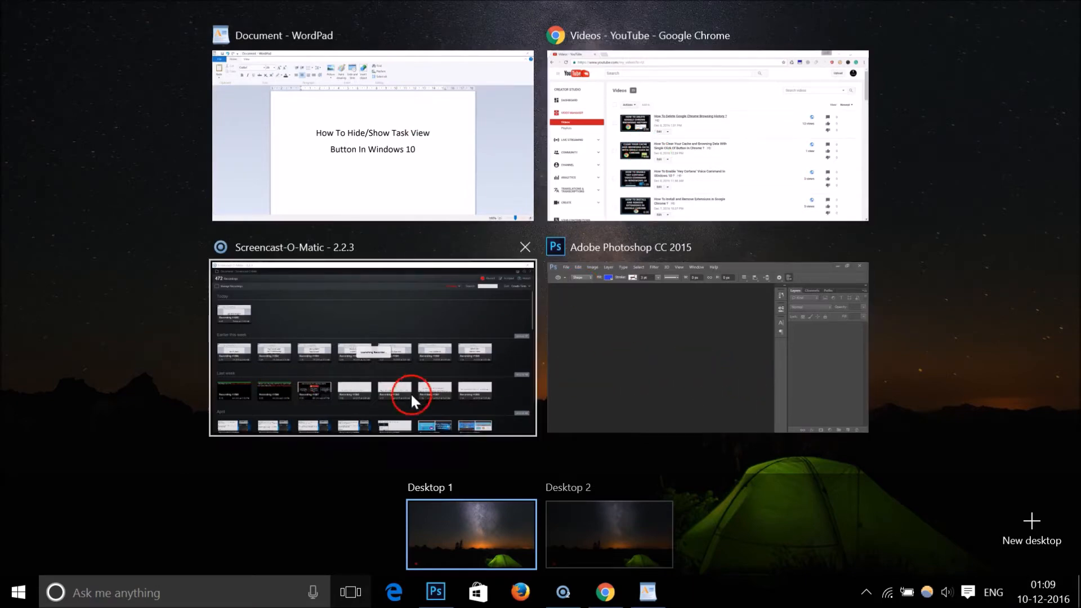
{"action": "mouse_move", "coordinate": [738, 517]}
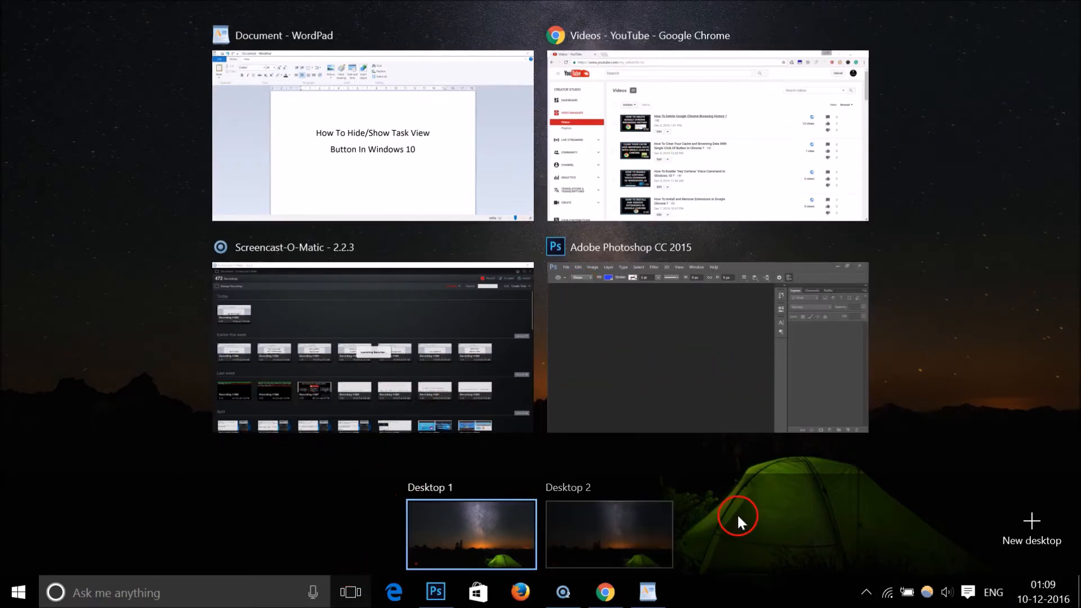
{"action": "left_click", "coordinate": [350, 592]}
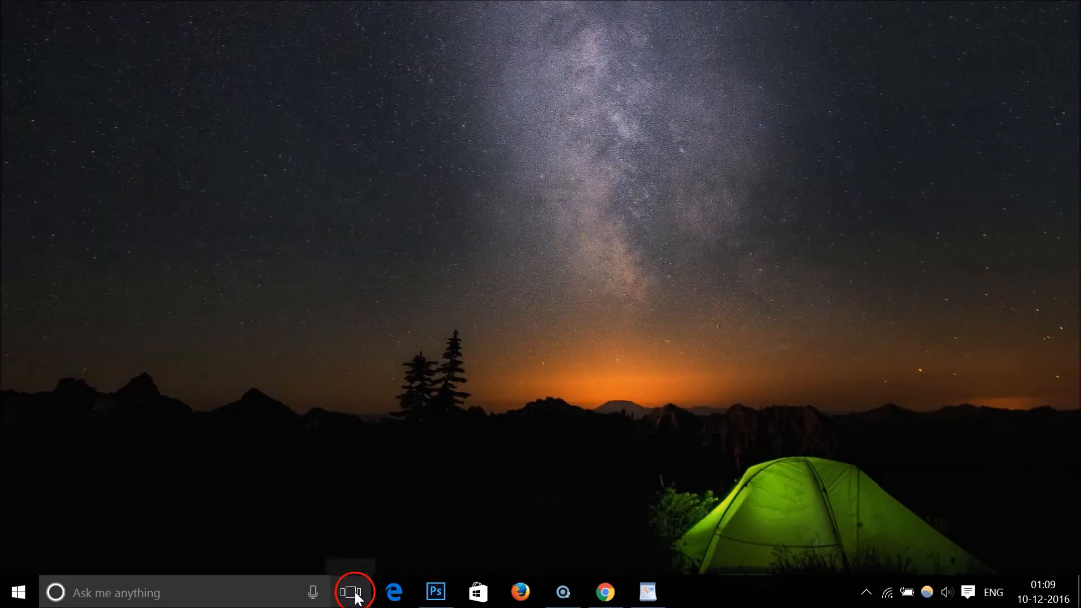
{"action": "left_click", "coordinate": [351, 593]}
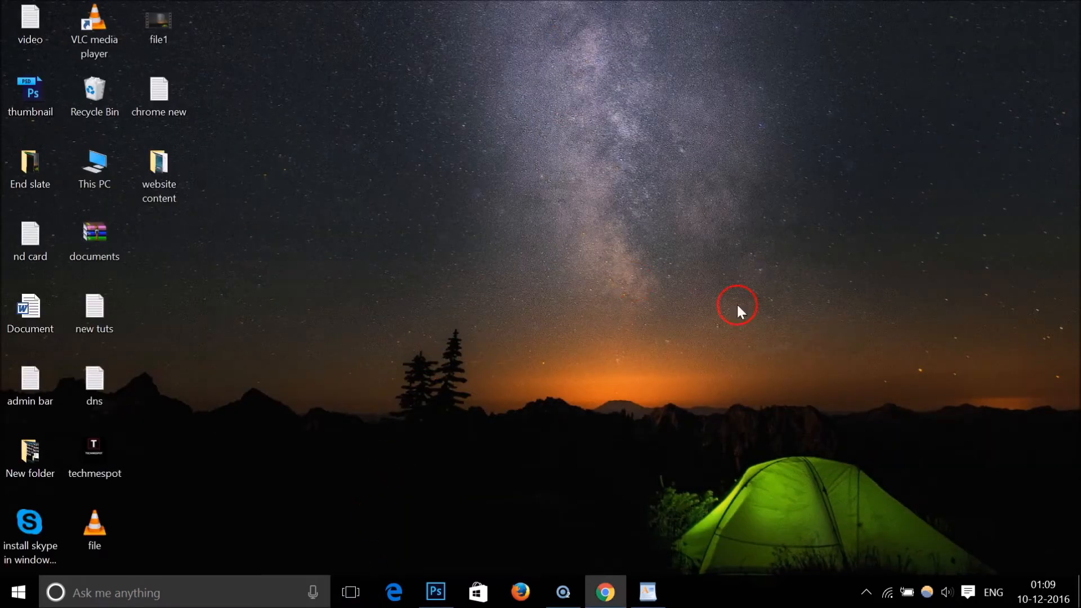
{"action": "mouse_move", "coordinate": [359, 592]}
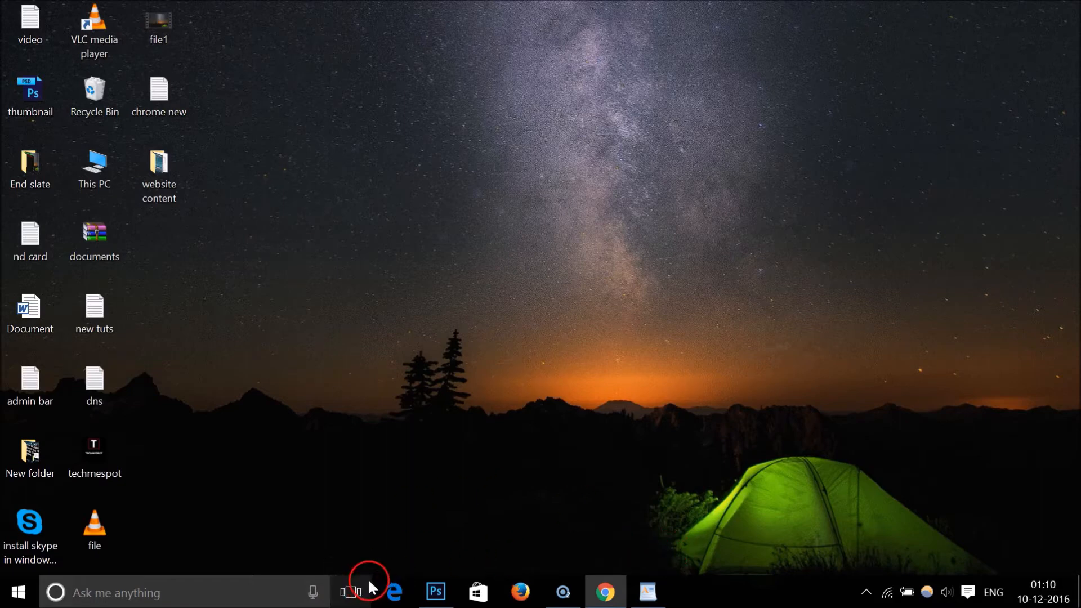
{"action": "mouse_move", "coordinate": [759, 593]}
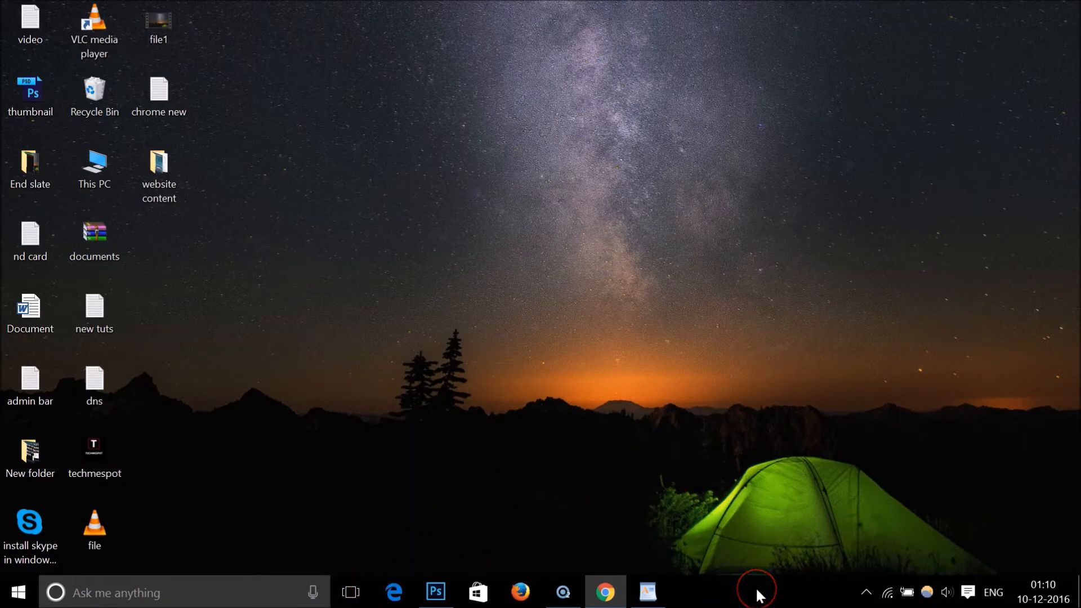
Step: Bring up the taskbar context menu with 'Show Task View button' still checked
{"action": "right_click", "coordinate": [756, 591]}
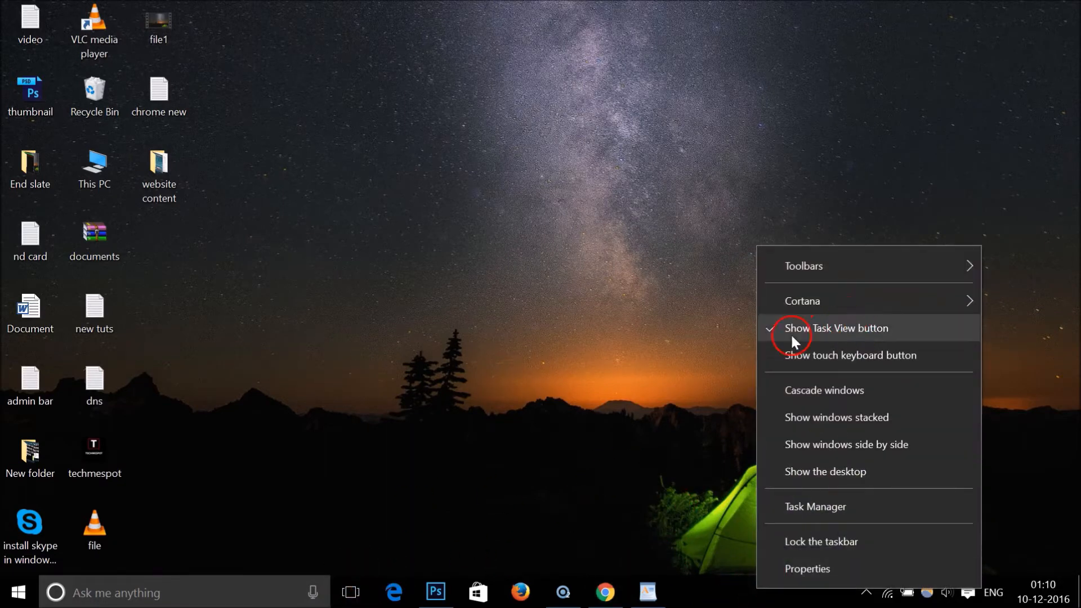
{"action": "mouse_move", "coordinate": [895, 334]}
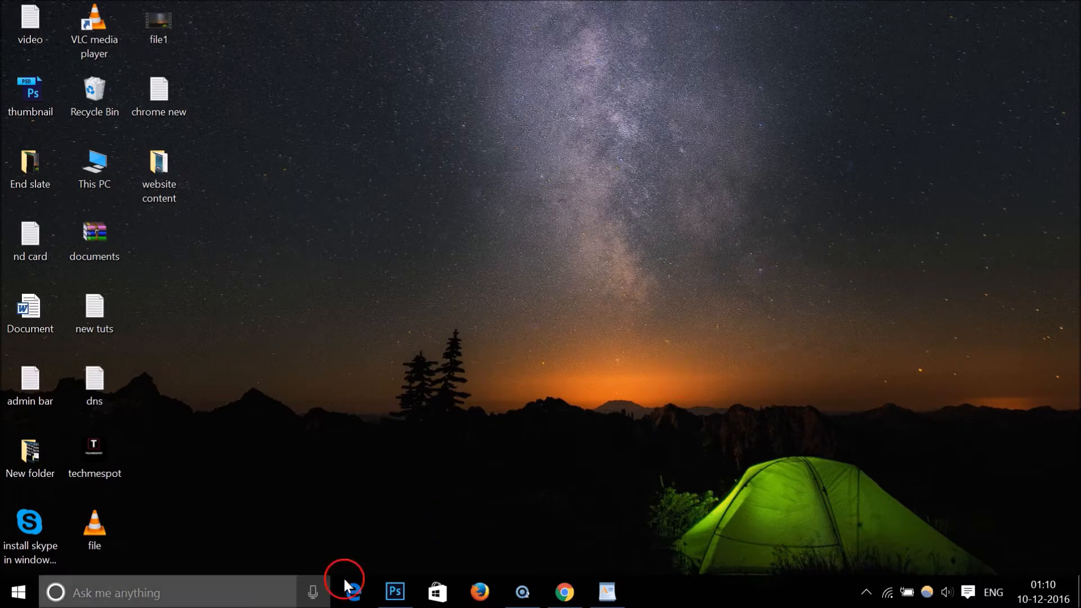
{"action": "mouse_move", "coordinate": [399, 578]}
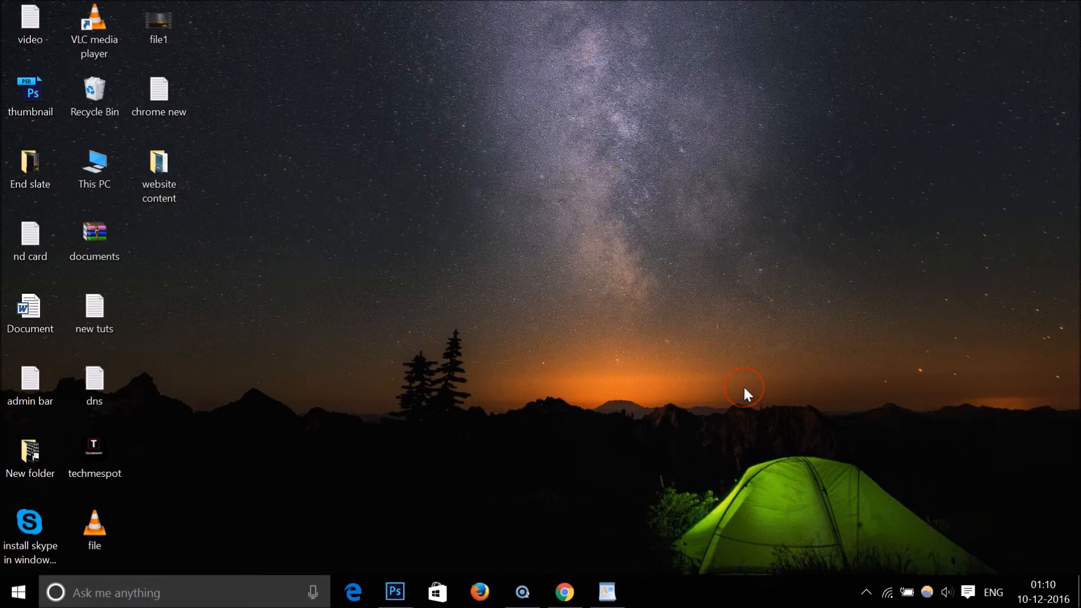
{"action": "mouse_move", "coordinate": [715, 478]}
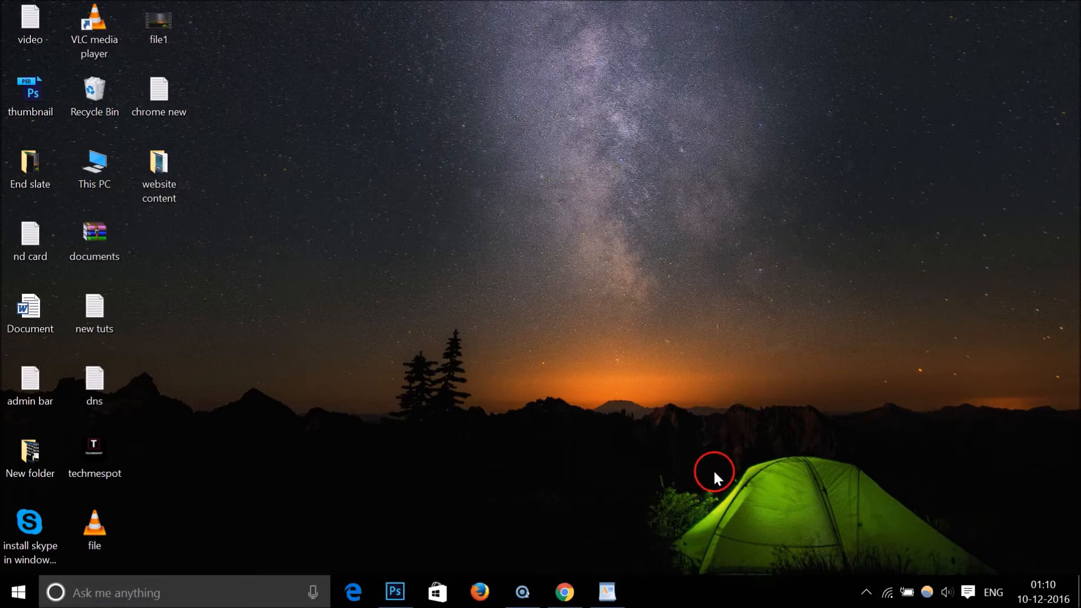
Step: Re-check 'Show Task View button' in the taskbar menu so the button shows again
{"action": "right_click", "coordinate": [722, 592]}
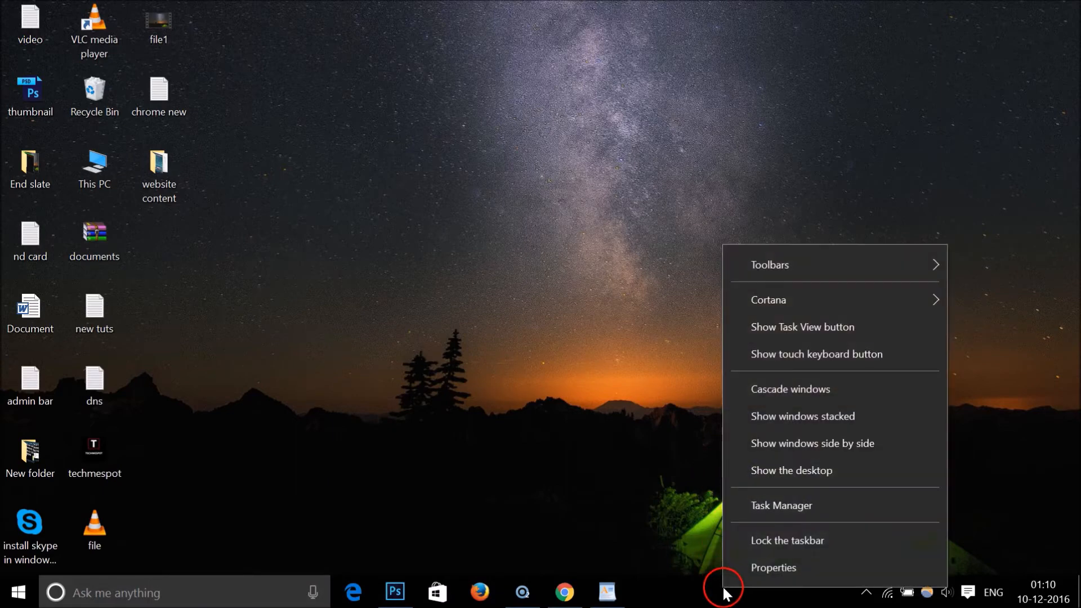
{"action": "mouse_move", "coordinate": [791, 470]}
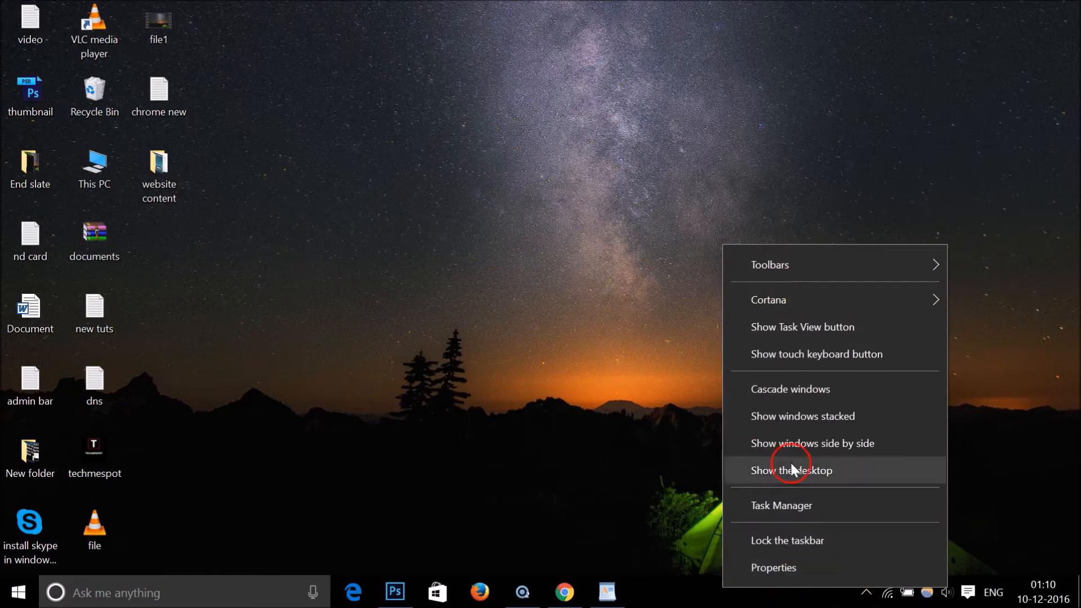
{"action": "mouse_move", "coordinate": [780, 326]}
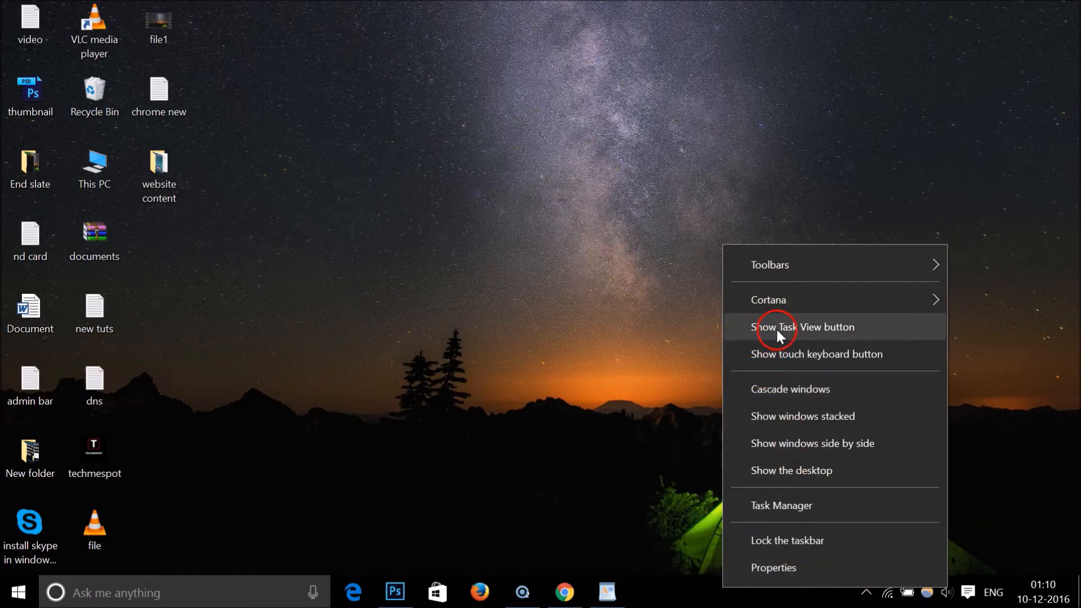
{"action": "left_click", "coordinate": [805, 327]}
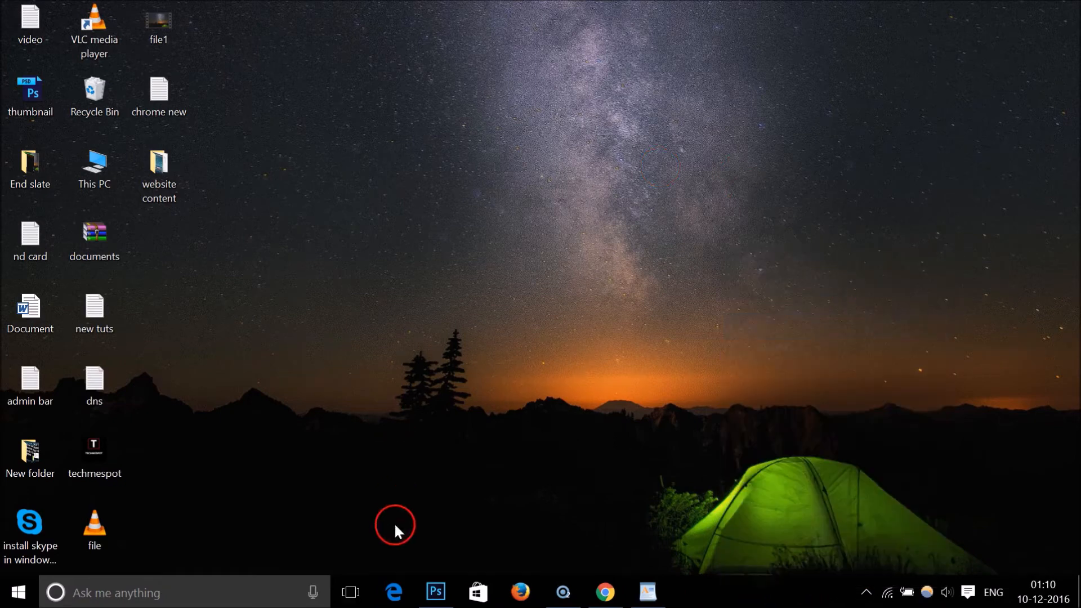
{"action": "left_click", "coordinate": [350, 592]}
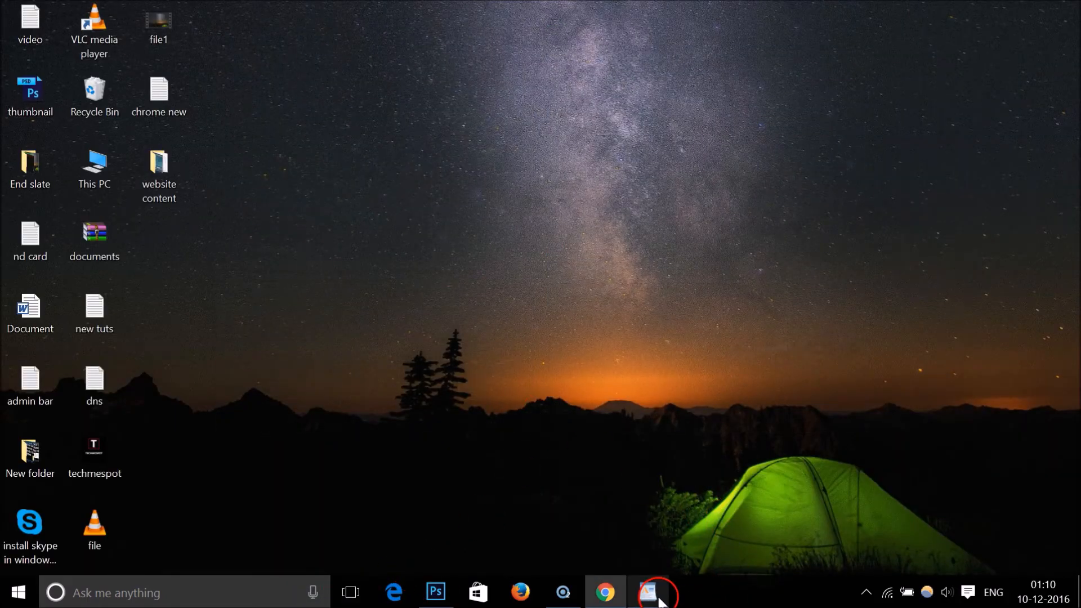
Step: Restore the 'How To Hide/Show Task View Button In Windows 10' WordPad document and focus its text
{"action": "left_click", "coordinate": [647, 592]}
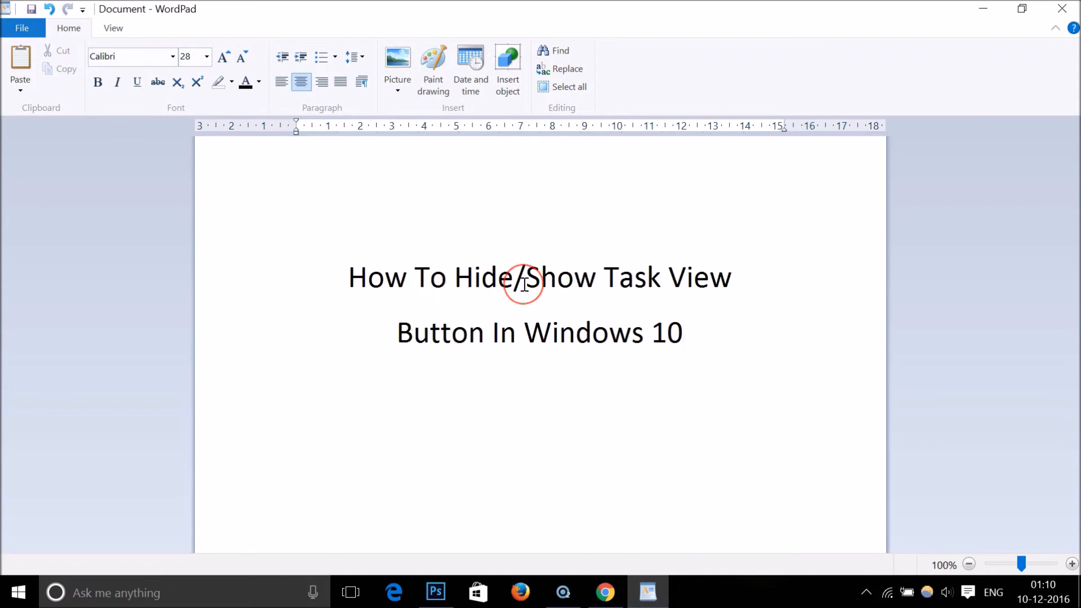
{"action": "left_click", "coordinate": [631, 332]}
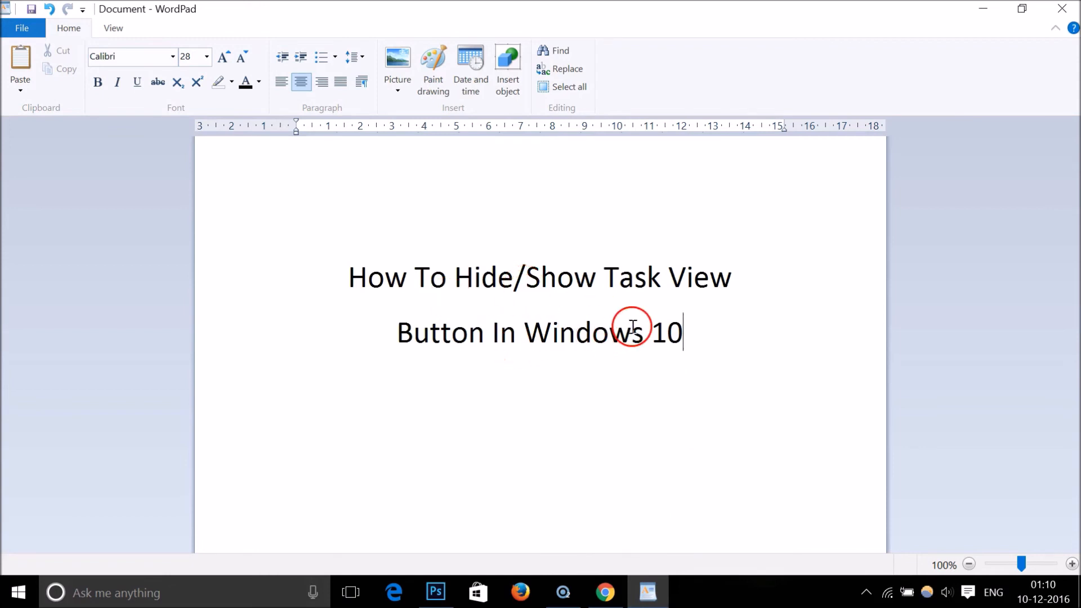
{"action": "mouse_move", "coordinate": [633, 343]}
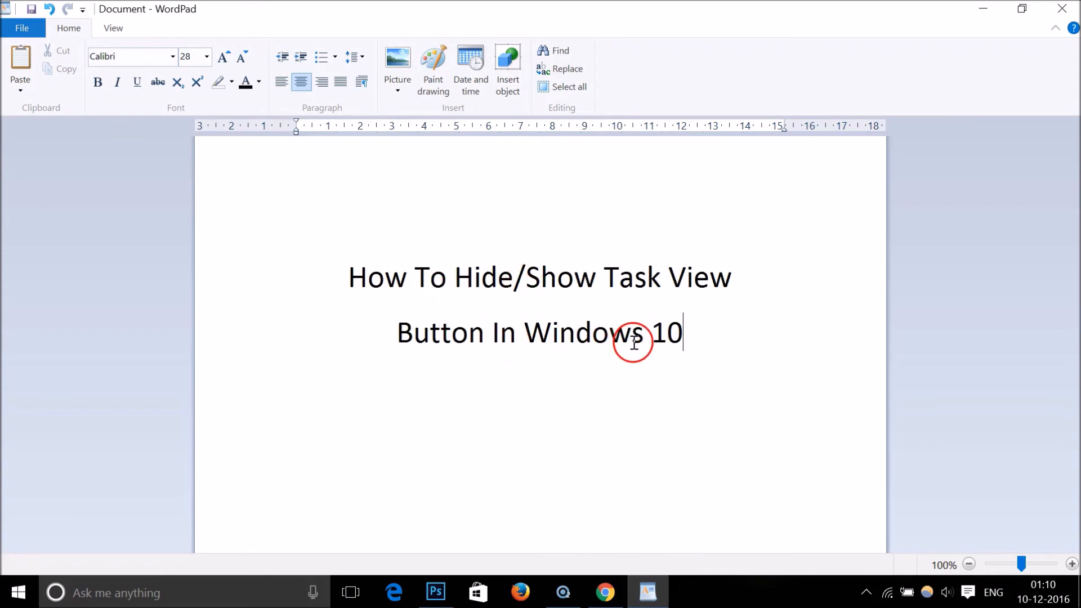